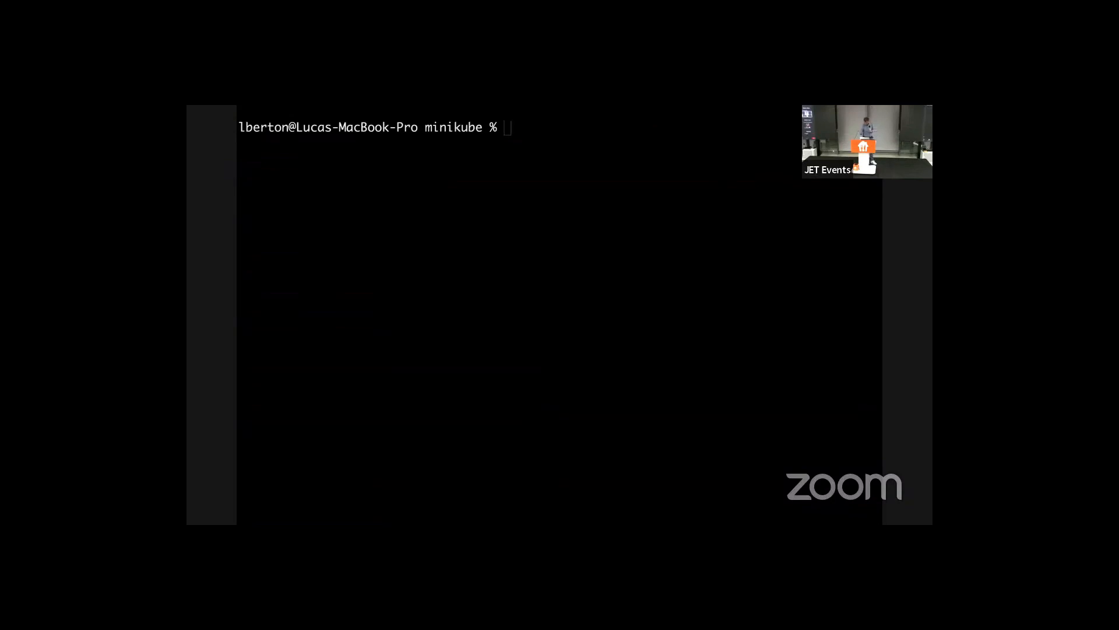
# Step: After showing the Fedora VM's About details, start typing 'ansible' in the Mac terminal
pyautogui.write('ansible')
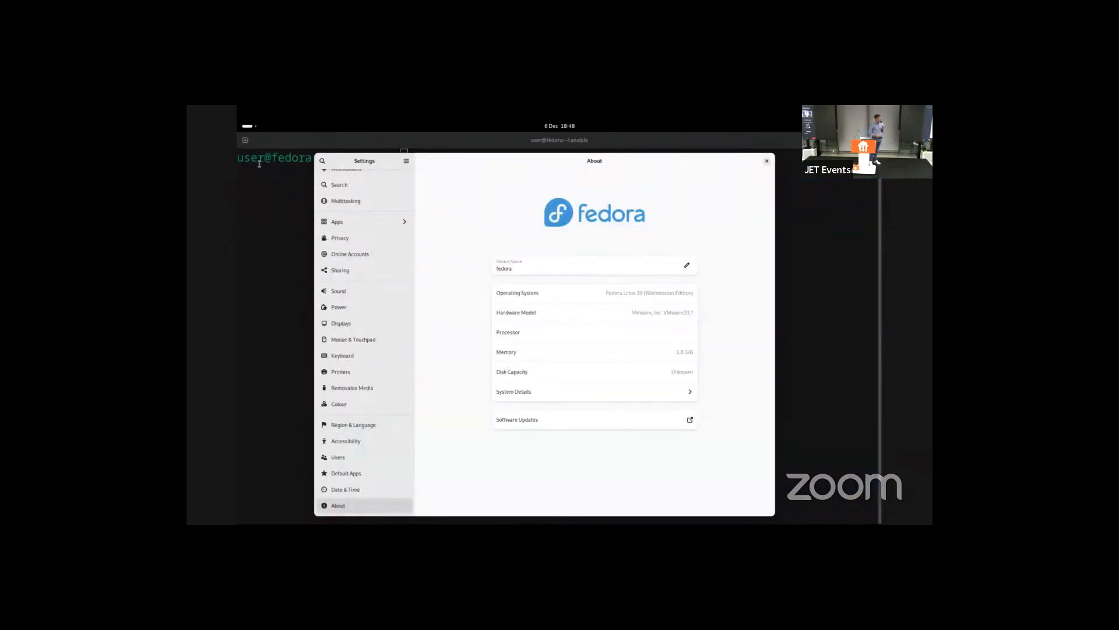
pyautogui.click(766, 161)
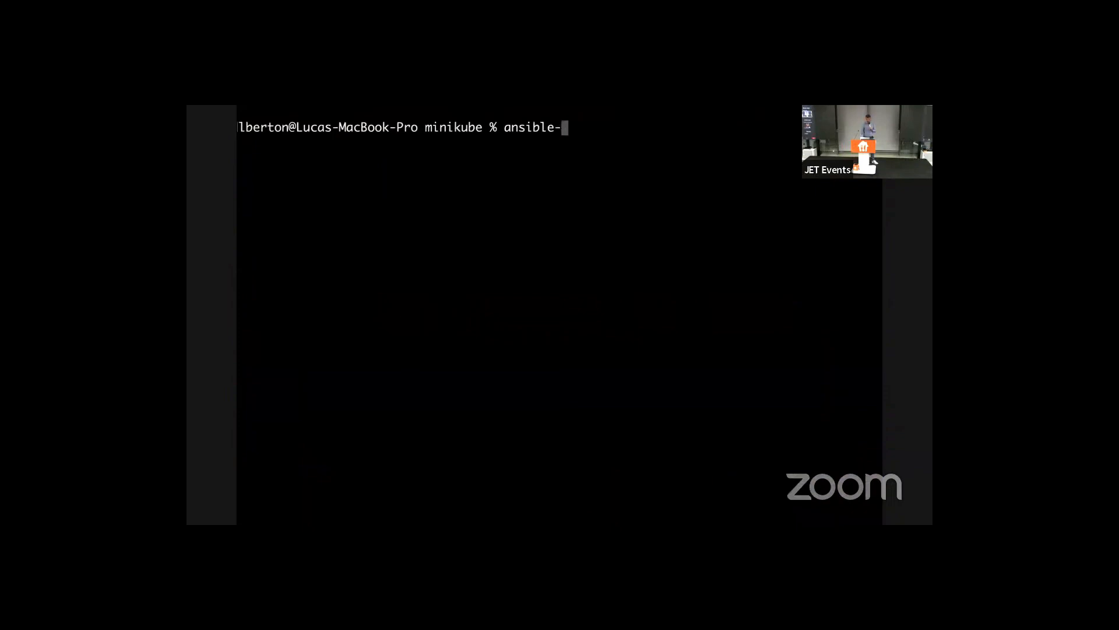
# Step: Run 'ansible-playbook -i inventory ping.yml' to ping the inventory hosts
pyautogui.write('pl§')
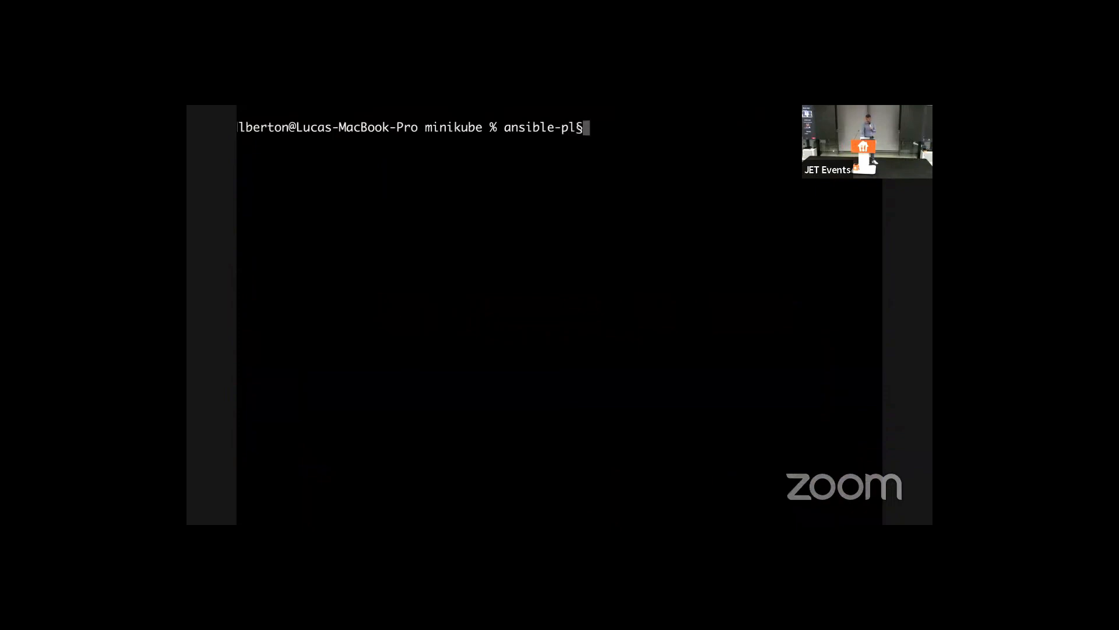
pyautogui.write('aybook -')
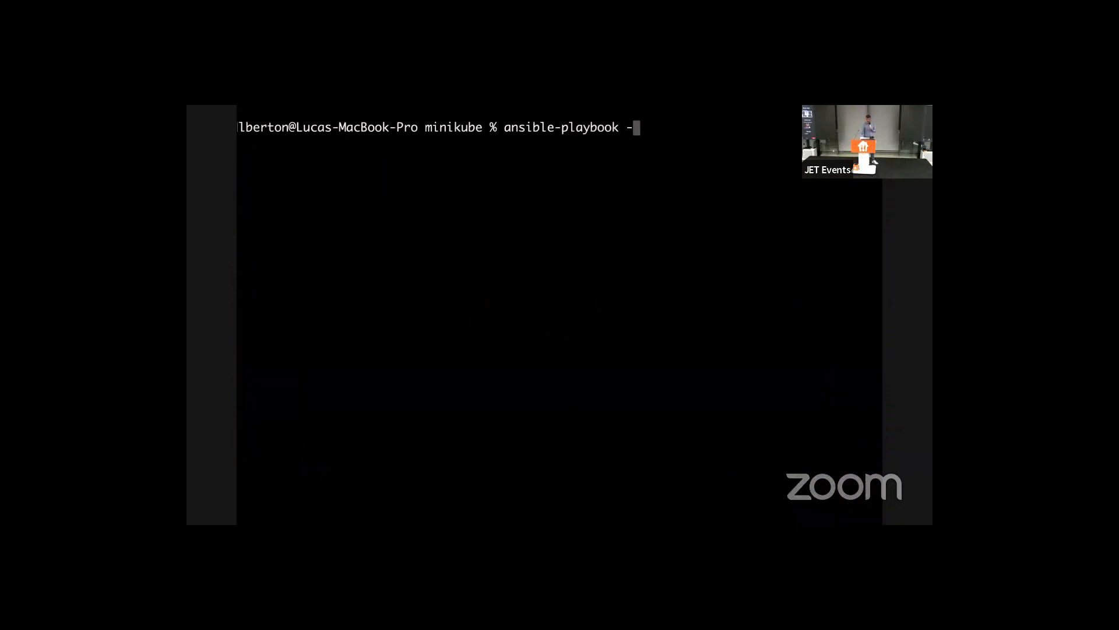
pyautogui.write('i in')
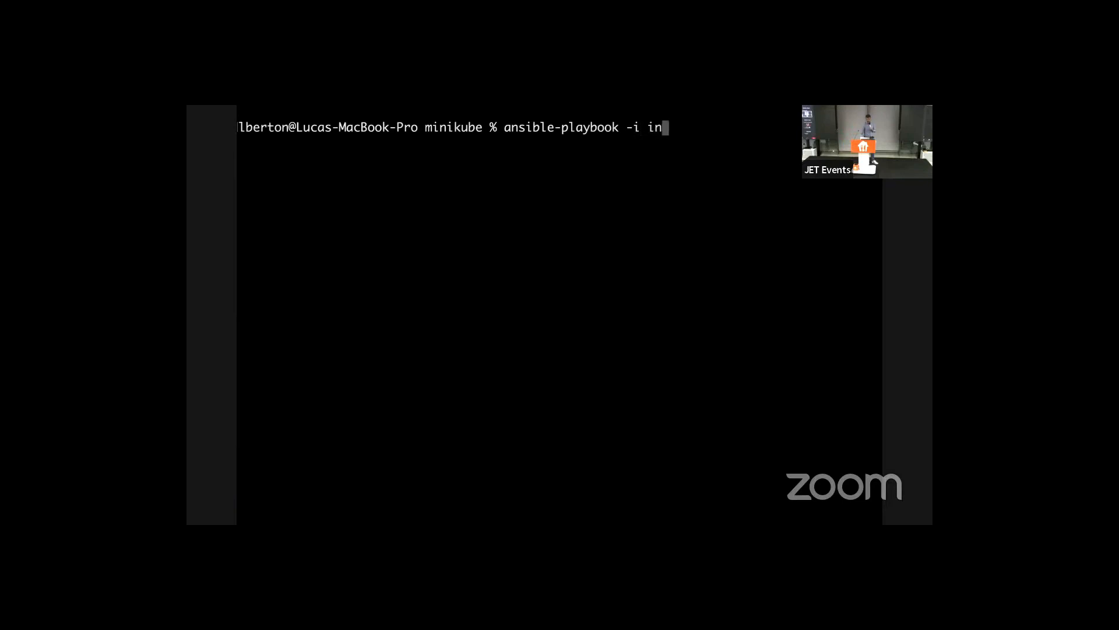
pyautogui.write('ventory ping.yml')
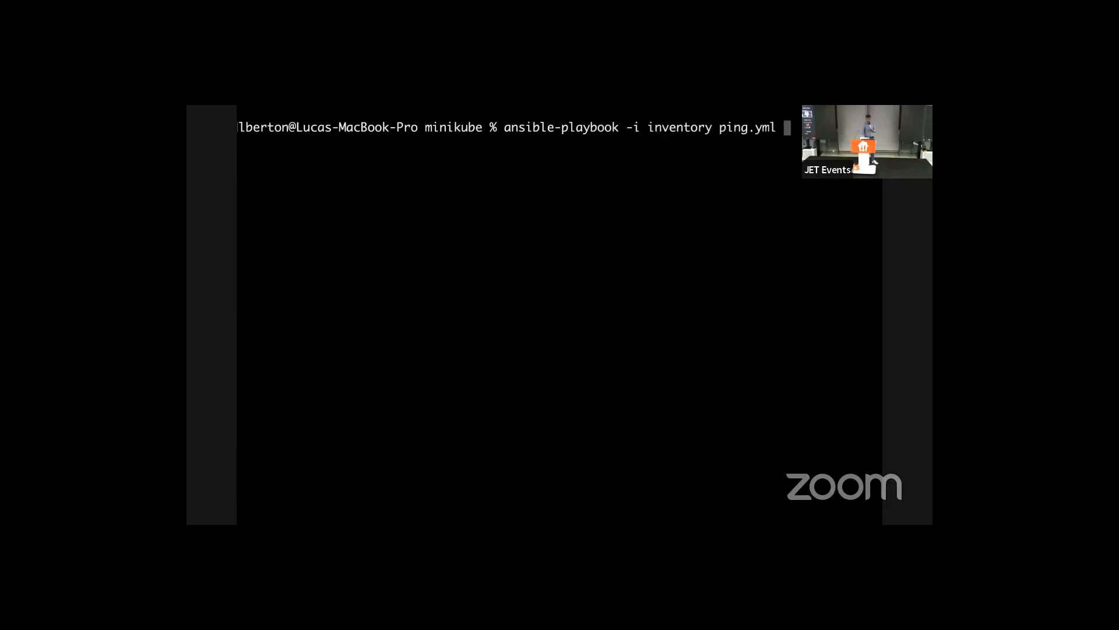
pyautogui.press('Return')
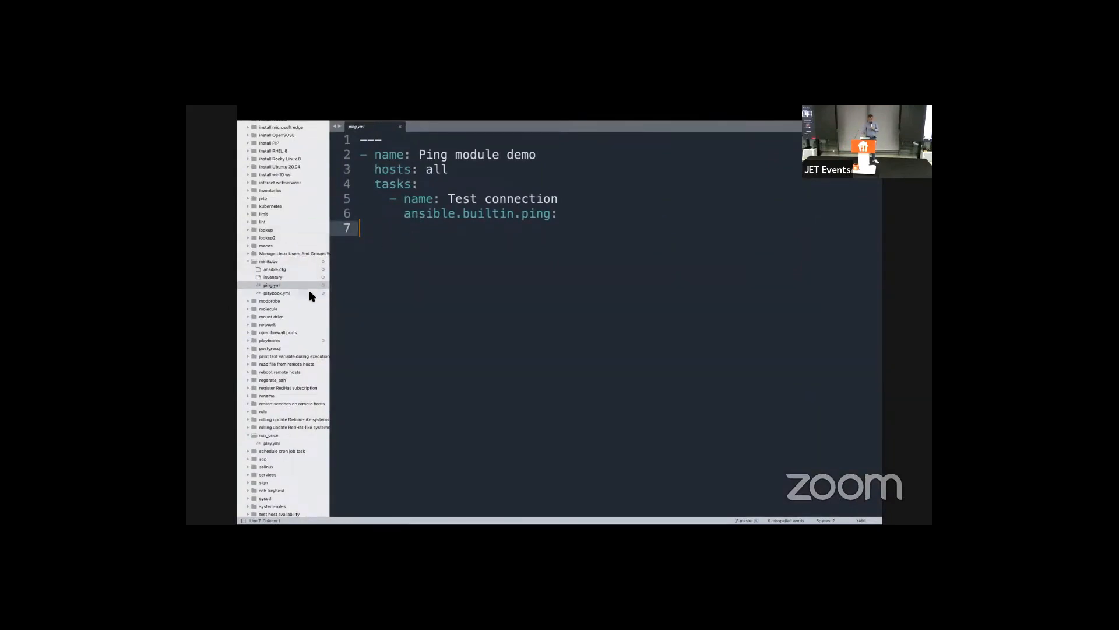
# Step: Open playbook.yml, the Install minikube play using the gantsign.minikube role
pyautogui.click(277, 293)
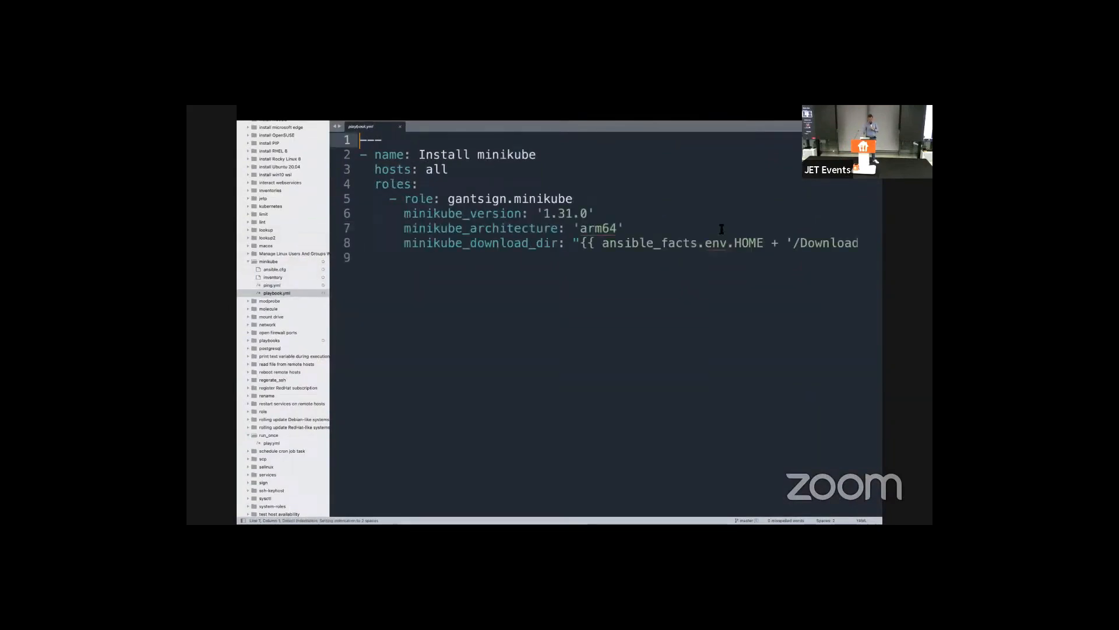
pyautogui.moveTo(812, 323)
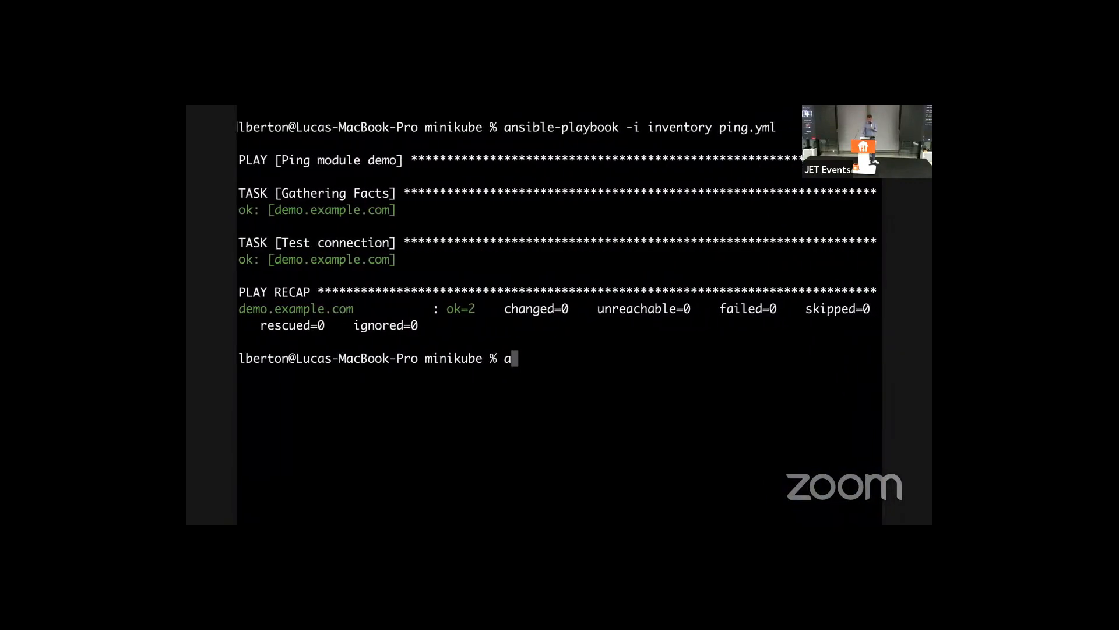
# Step: Enter 'ansible-playbook -i inventory playbook.yml' at the prompt without running it
pyautogui.write('nsible-playbook -i inventory p')
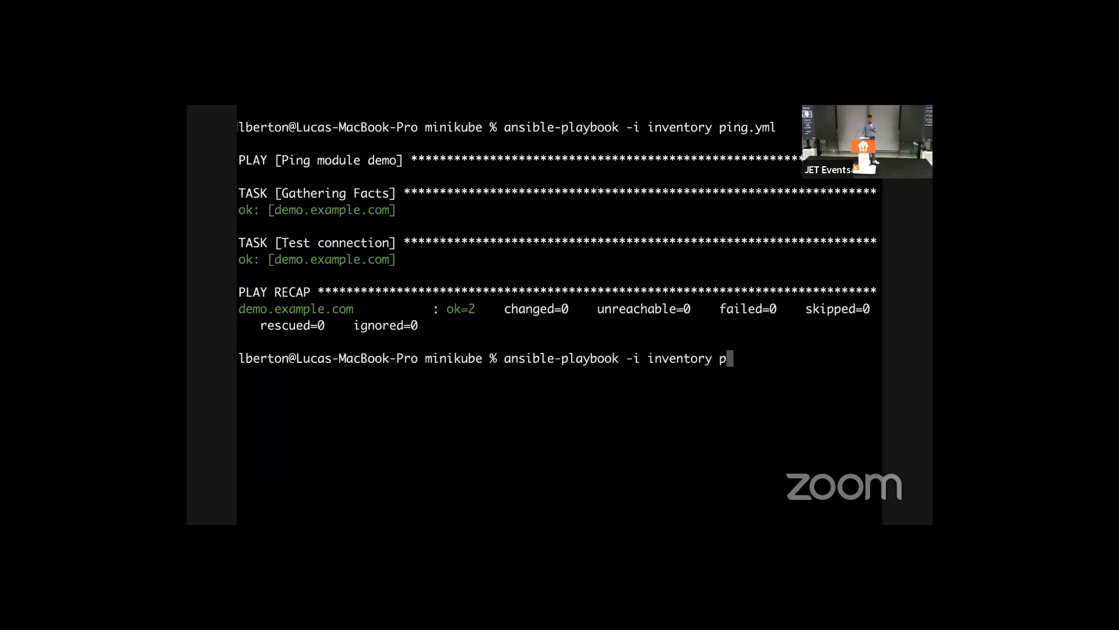
pyautogui.write('laybook.yml')
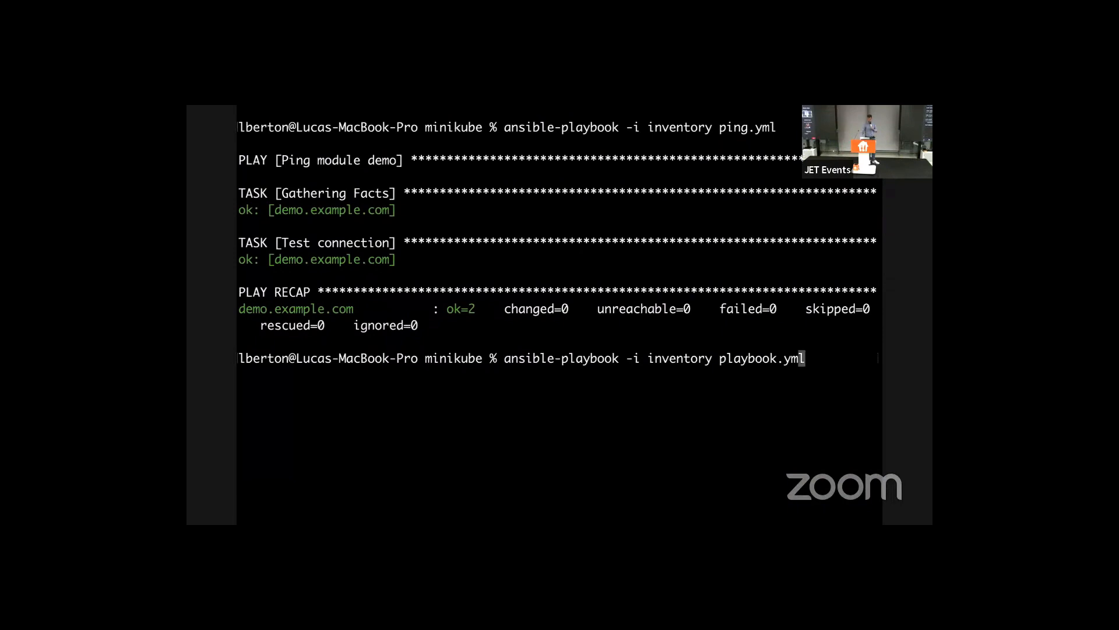
# Step: Run the minikube playbook and follow its output to the missing sudo password failure
pyautogui.press('Return')
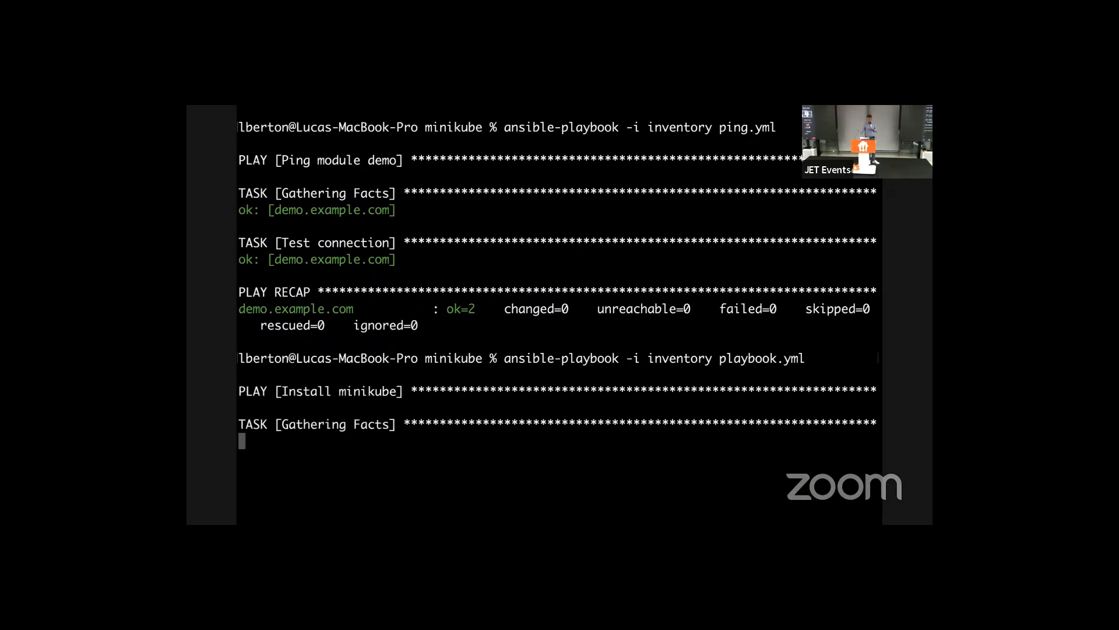
pyautogui.scroll(-3)
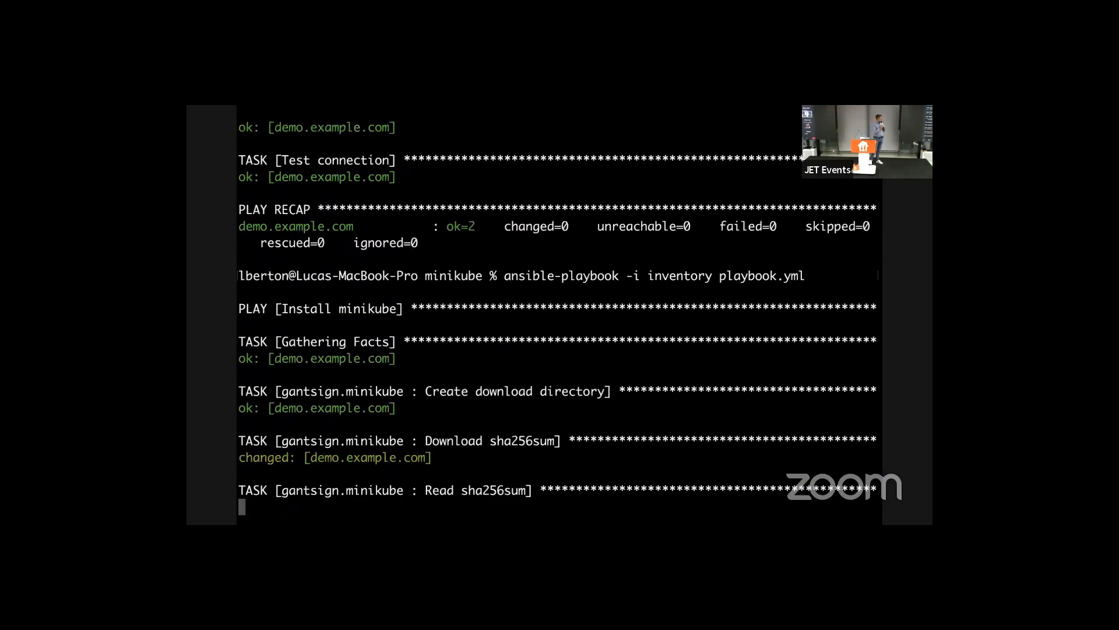
pyautogui.scroll(-3)
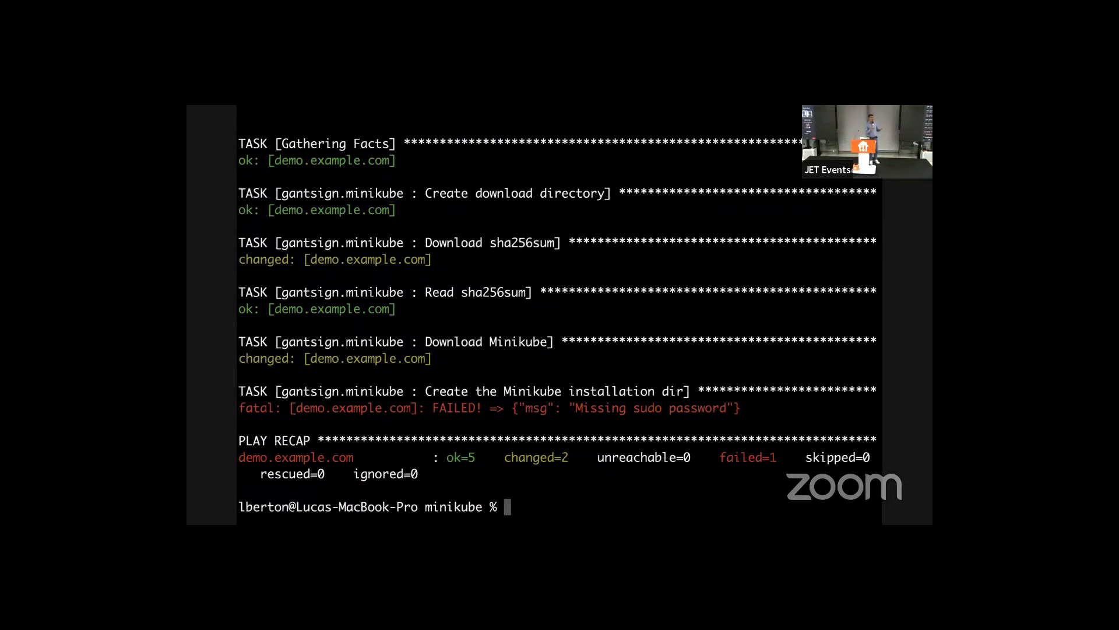
# Step: Rerun 'ansible-playbook -i inventory -bK playbook.yml' with privilege escalation and a become password
pyautogui.write('ansible-playbook -i inventory playbook.yml')
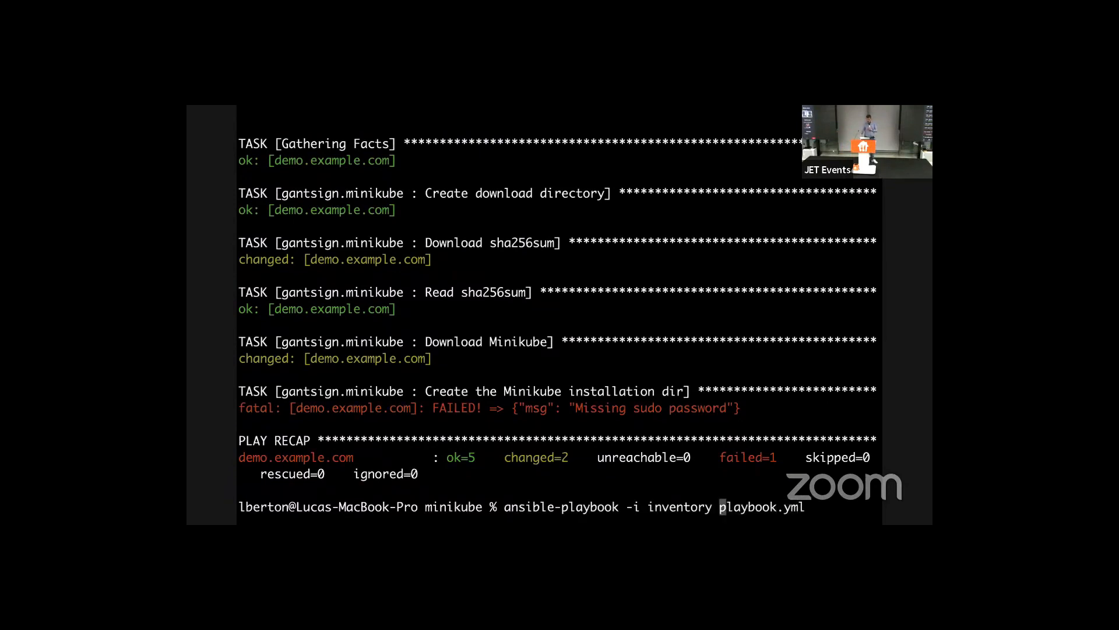
pyautogui.write('-b')
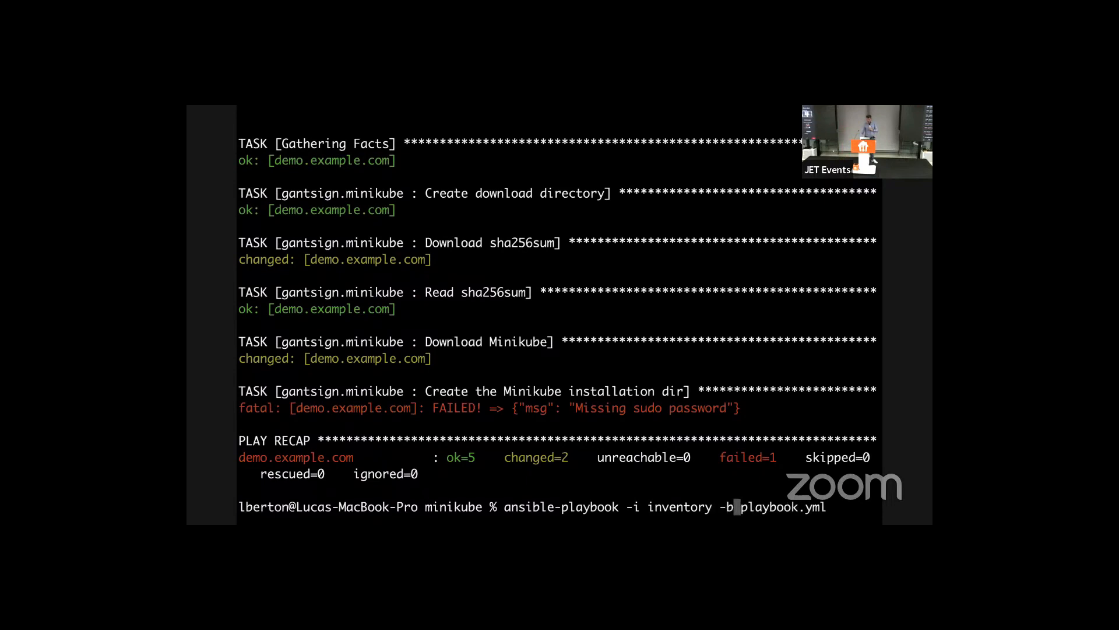
pyautogui.write('K')
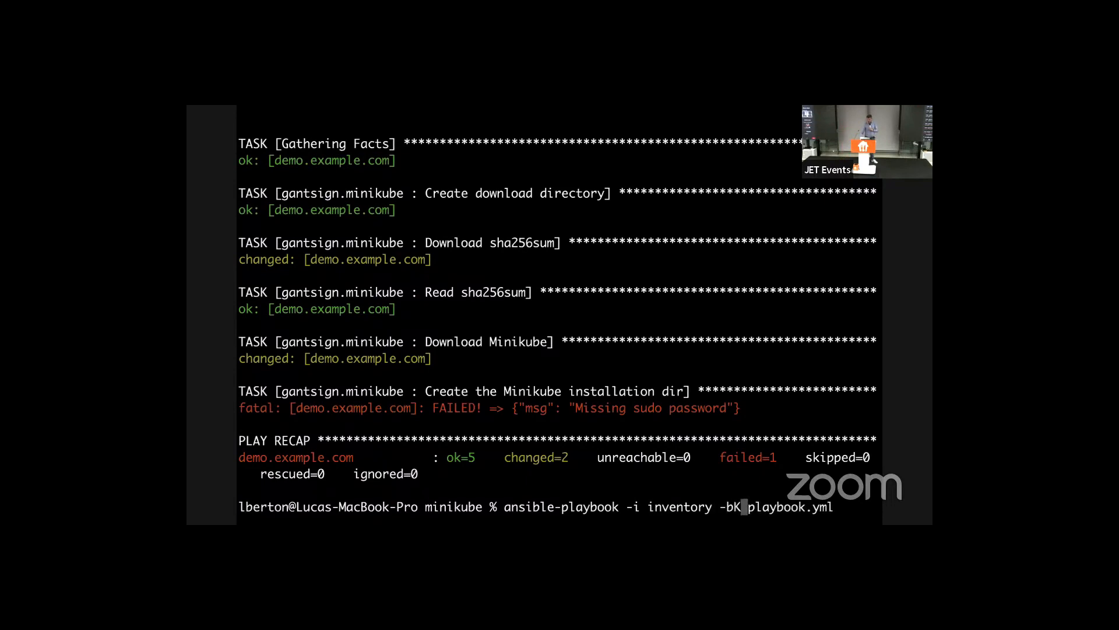
pyautogui.press('Return')
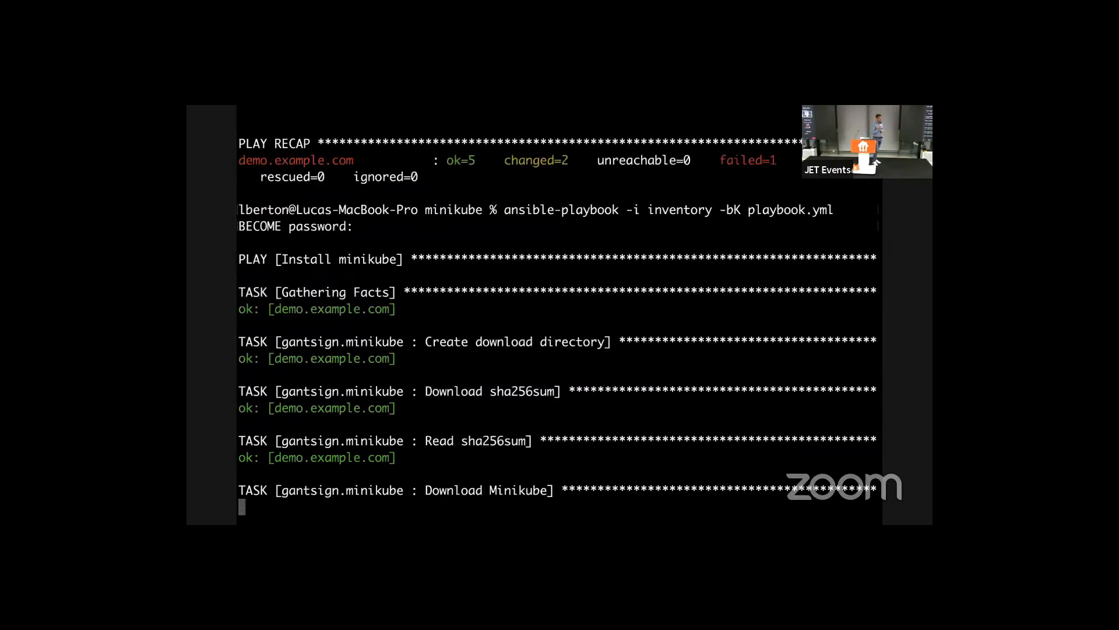
pyautogui.scroll(-3)
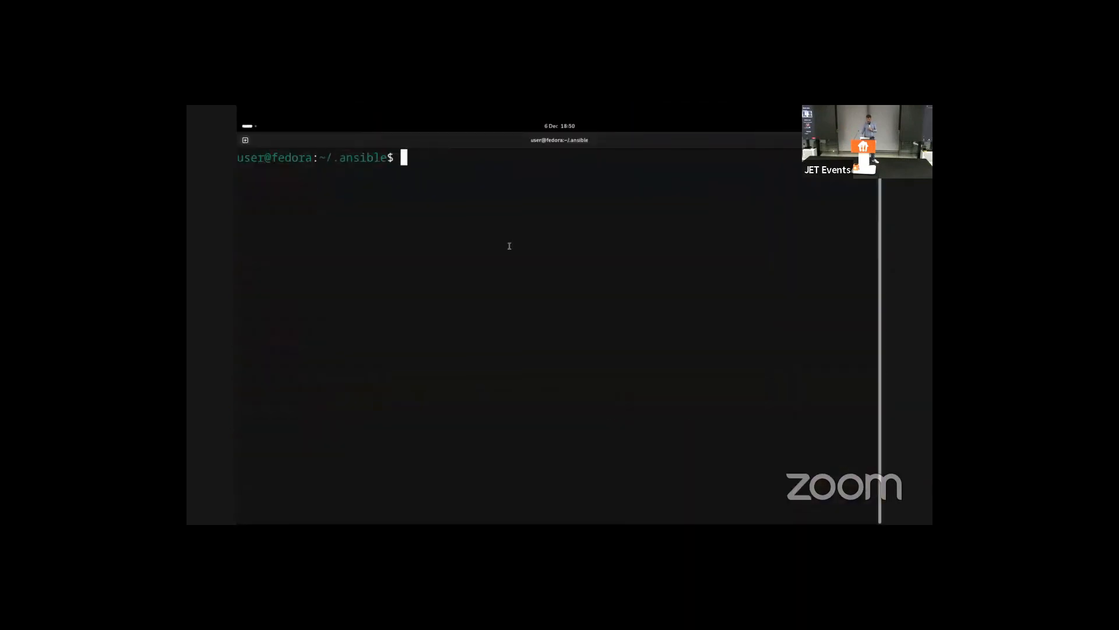
# Step: Type 'minikube' in the Fedora VM terminal to check the installed tool
pyautogui.write('minikube')
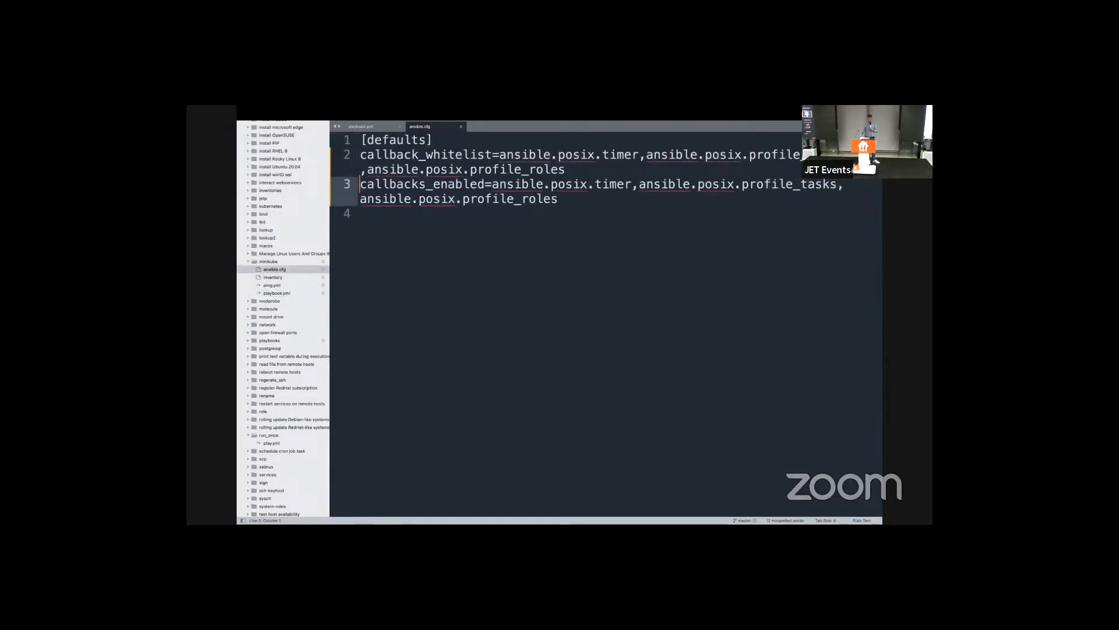
# Step: Save ansible.cfg with the timer and profiling callbacks, then type 2 into minikube_version
pyautogui.press('ctrl+s')
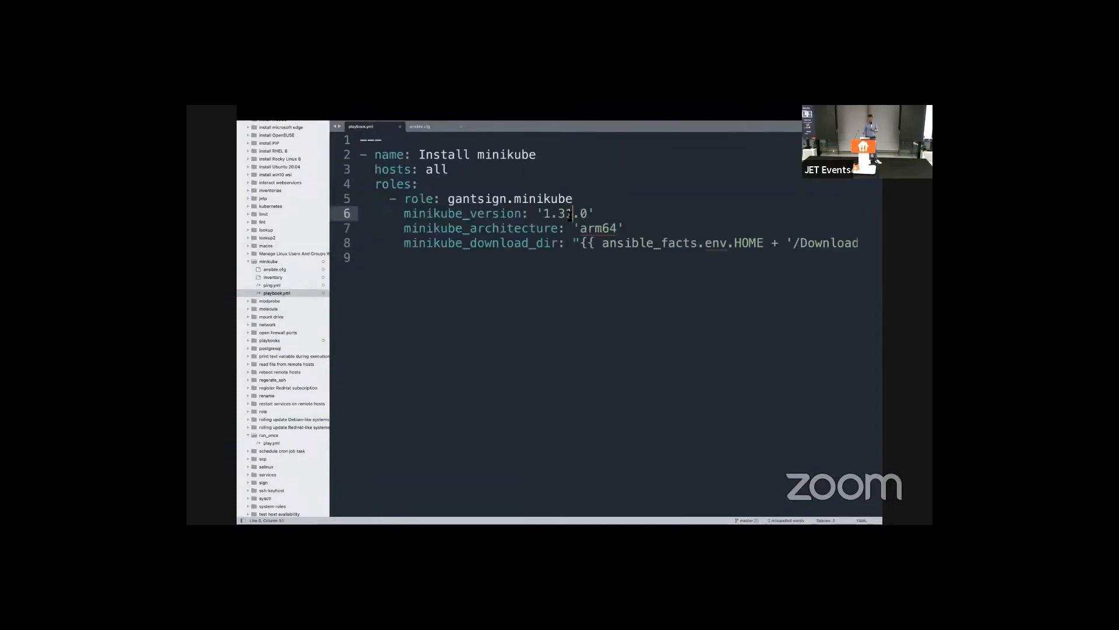
pyautogui.write('2')
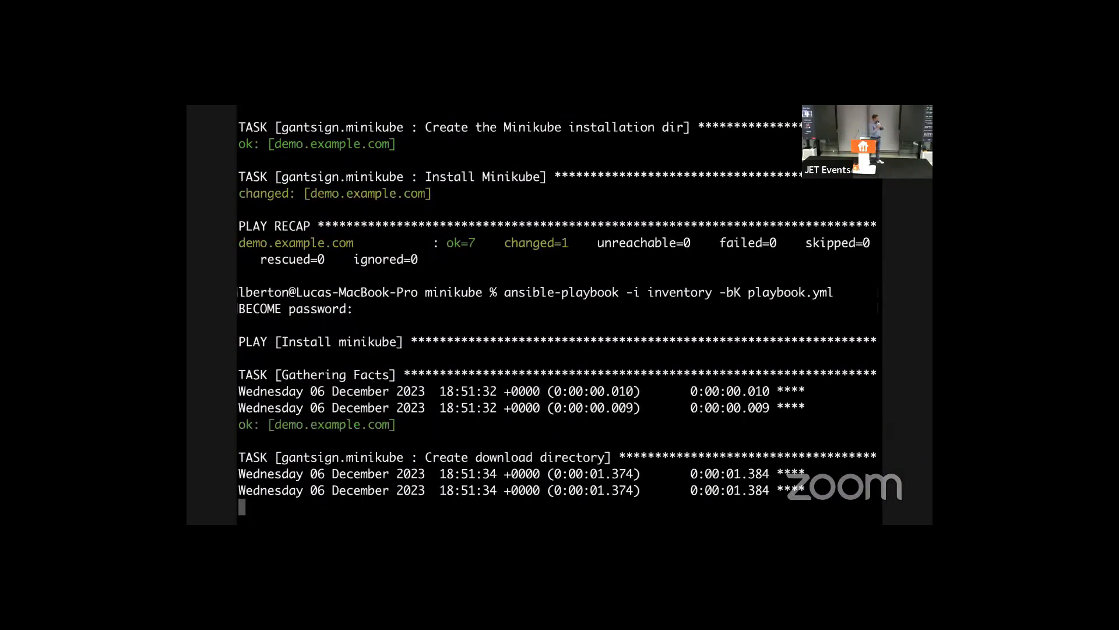
# Step: Scroll through the rerun's output showing a timestamp and duration per task
pyautogui.scroll(-3)
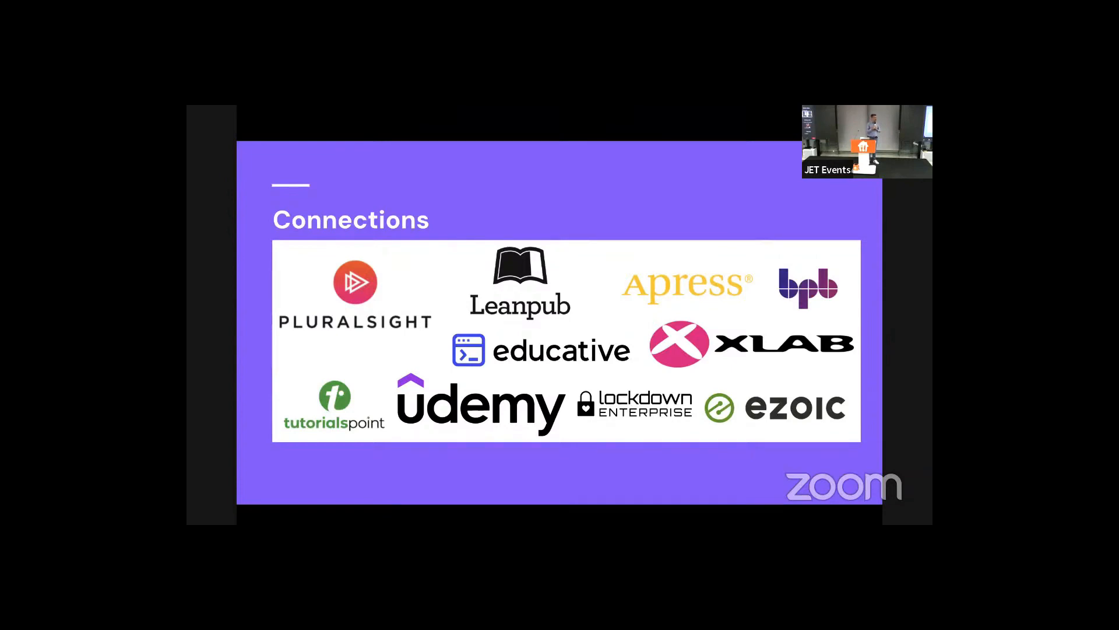
# Step: Advance past the Connections slide to the 'Questions for Luca?' poll page
pyautogui.press('Right')
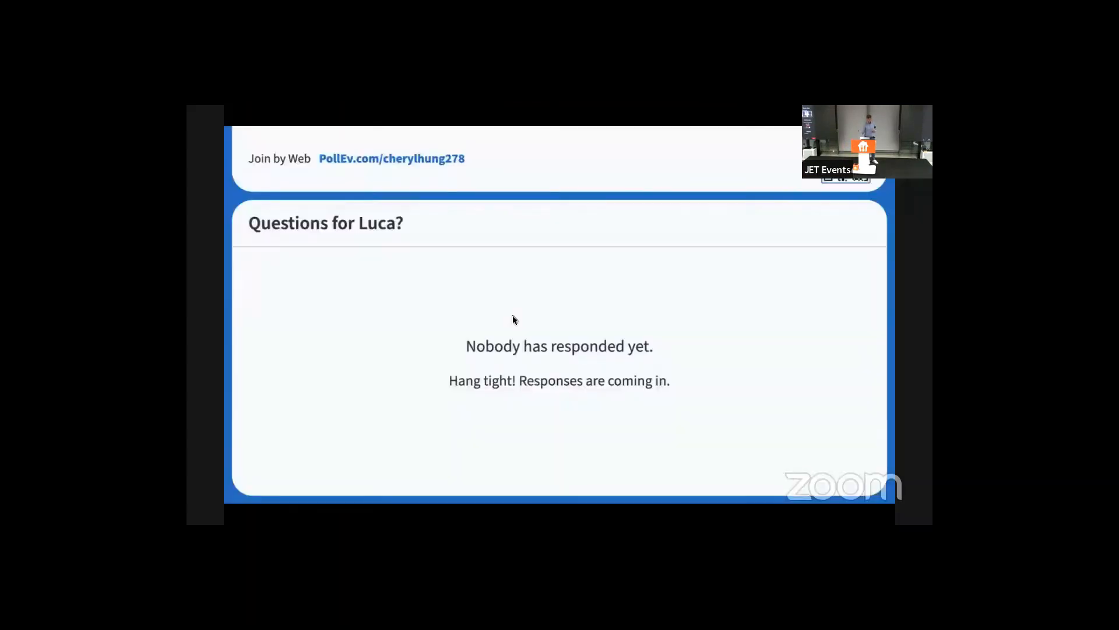
pyautogui.moveTo(650, 369)
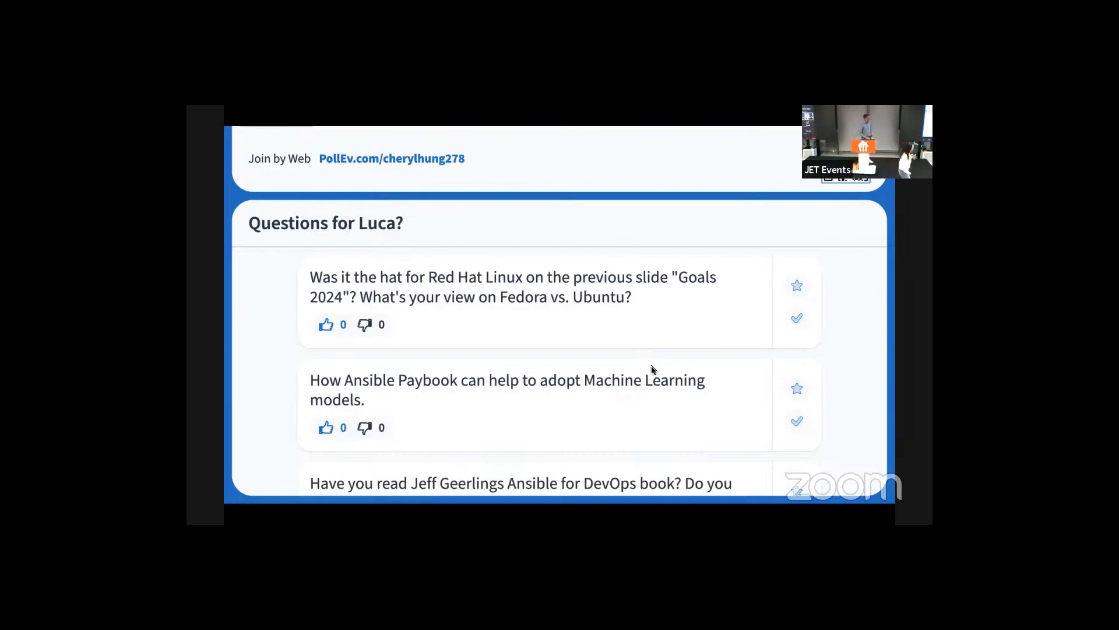
# Step: Scroll the 'Questions for Luca?' board down to the Ansible for DevOps book question
pyautogui.scroll(-3)
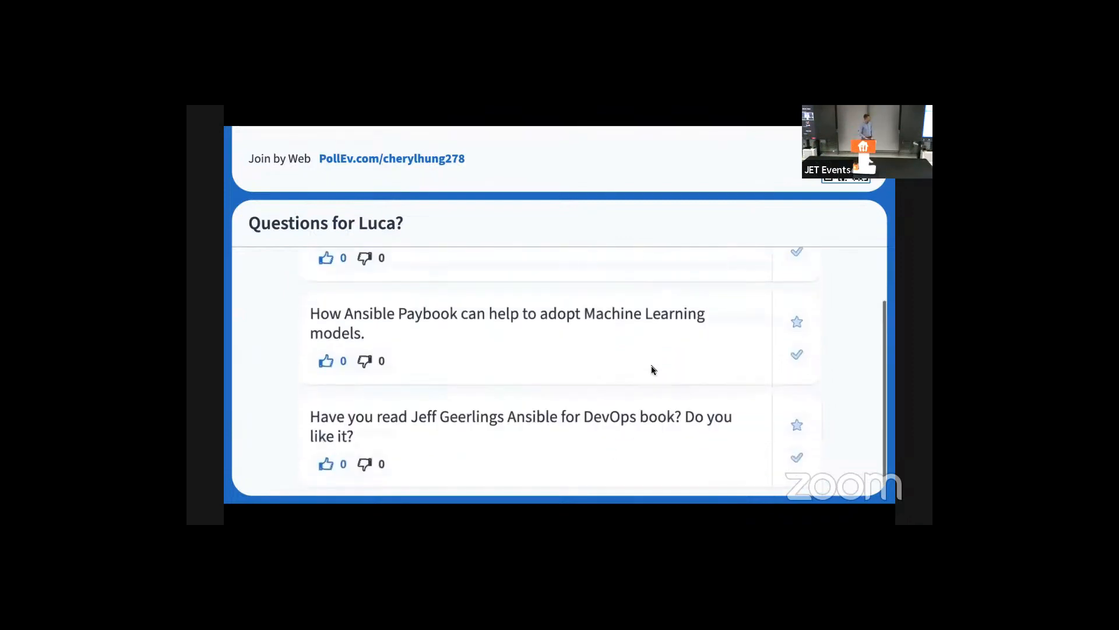